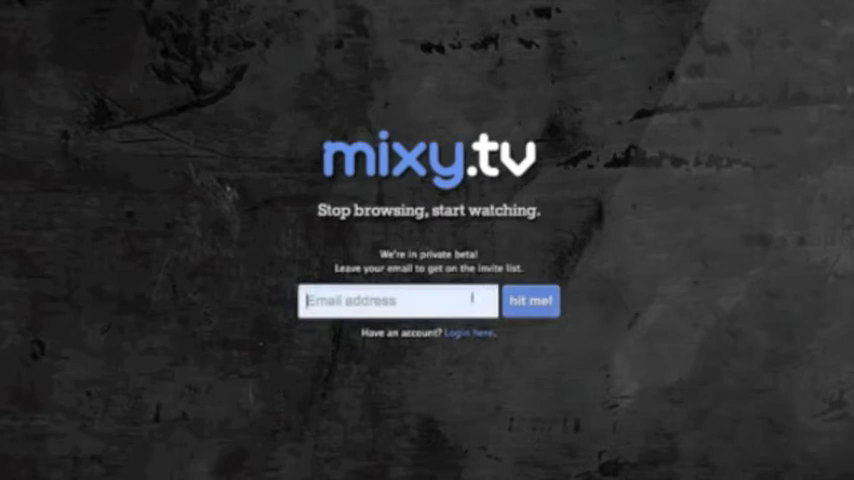
Add the Vimeo 'Dogs in Cars: California' video and start creating a new list for it.
left_click(470, 332)
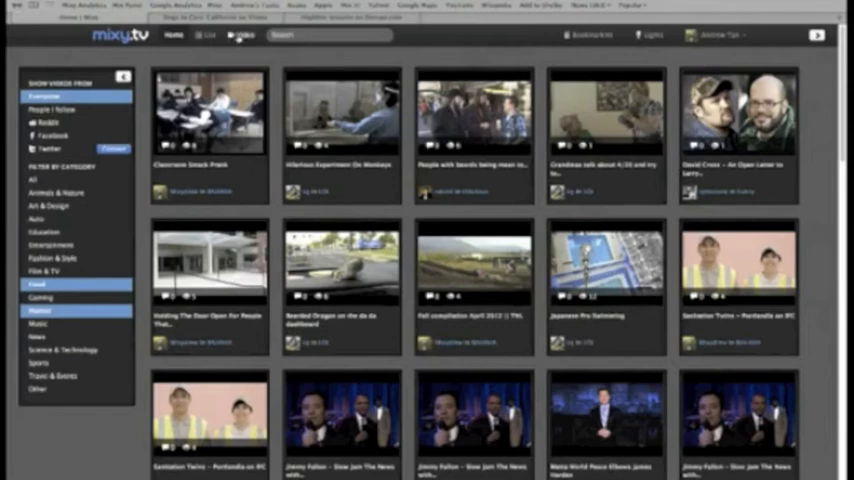
left_click(237, 37)
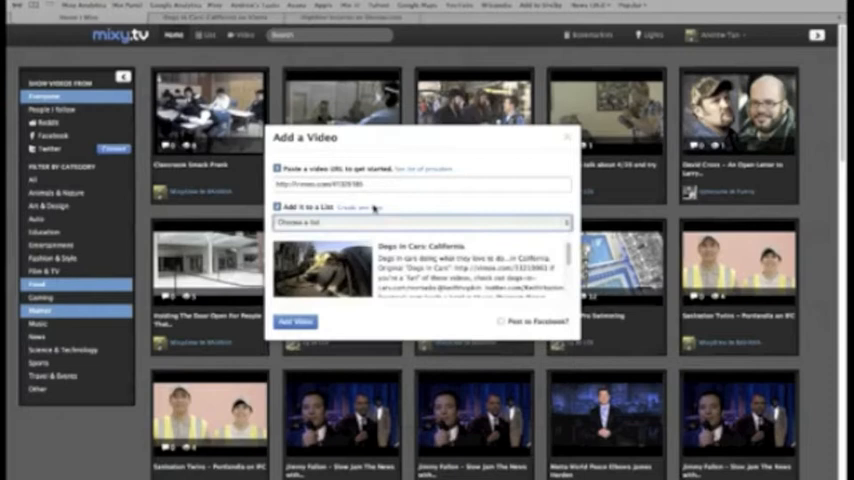
left_click(360, 207)
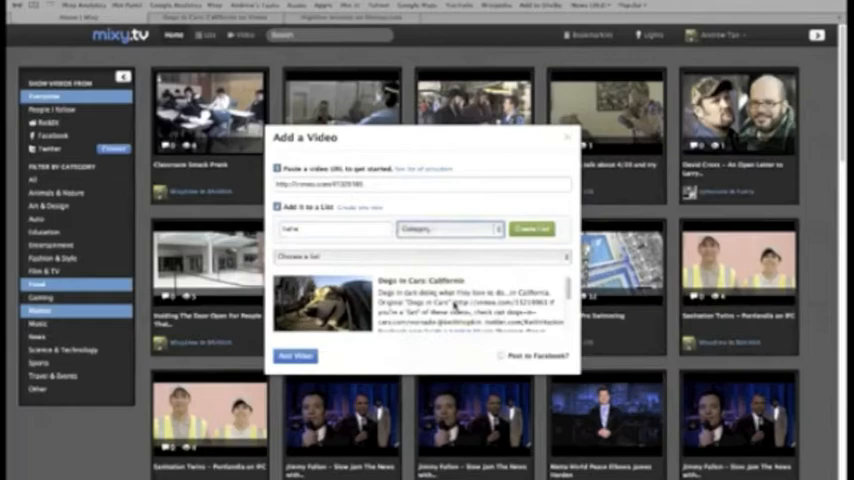